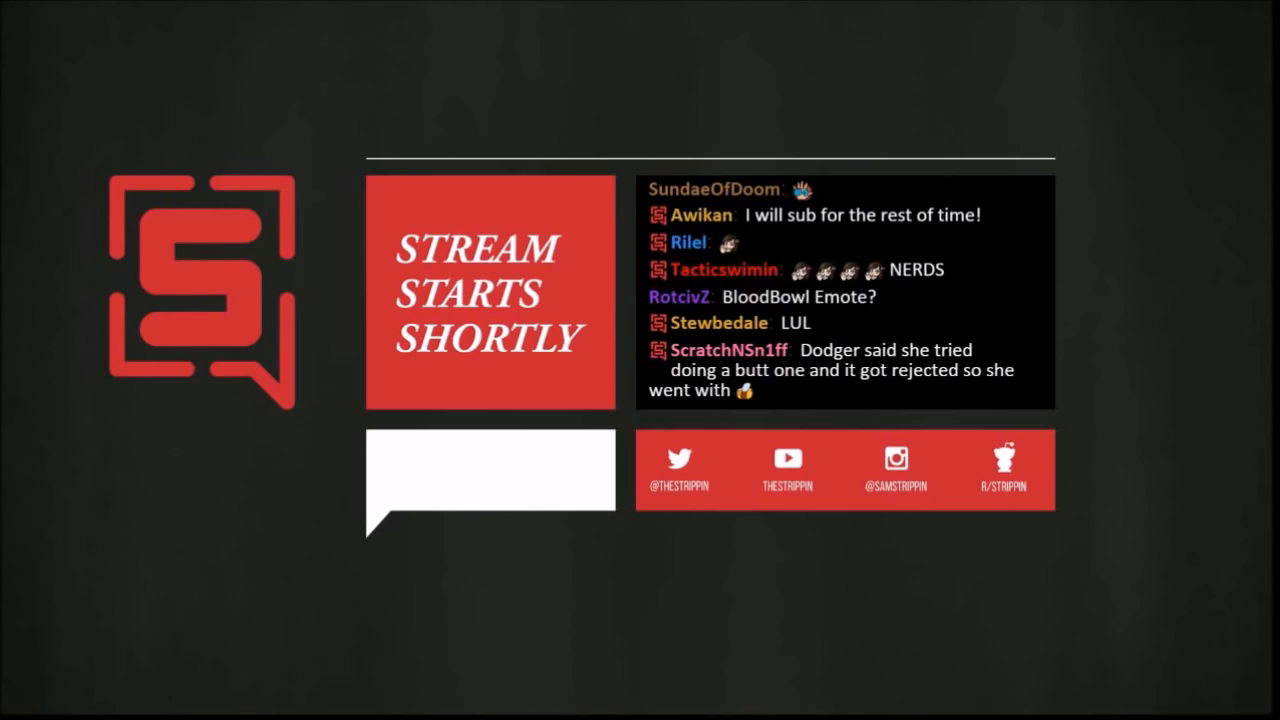
scroll("down", 3)
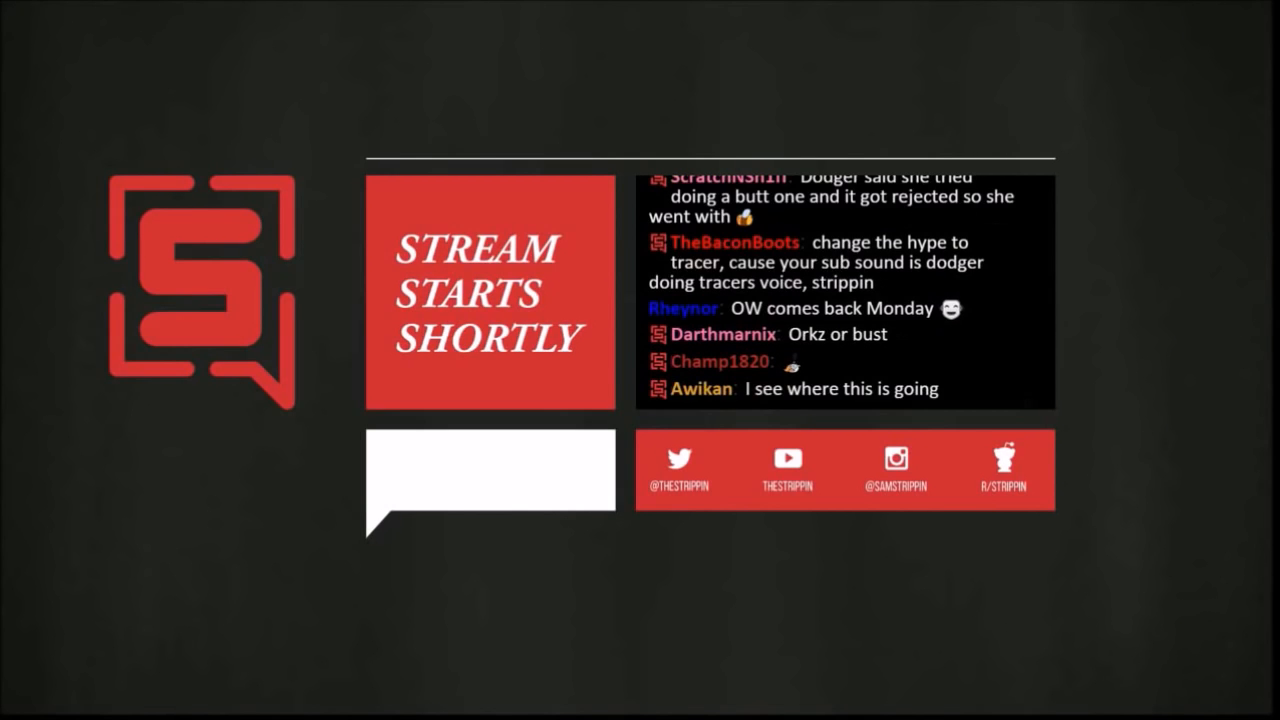
scroll("down", 3)
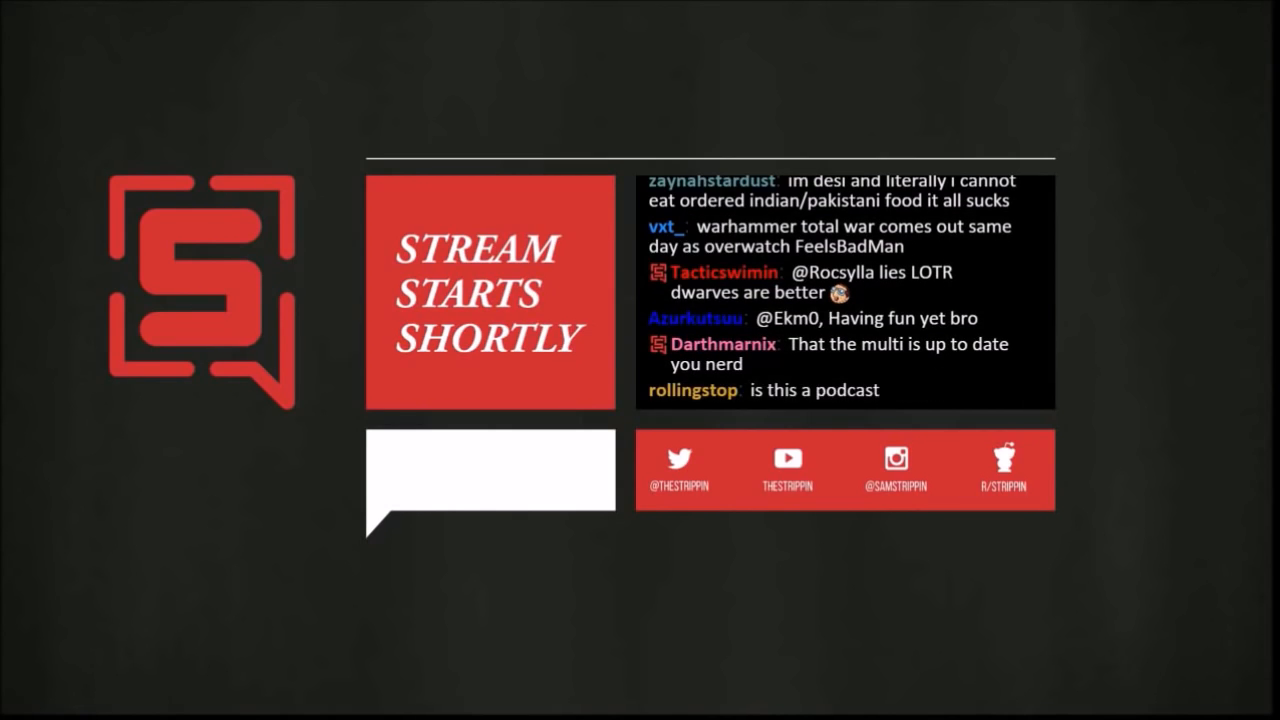
scroll("down", 3)
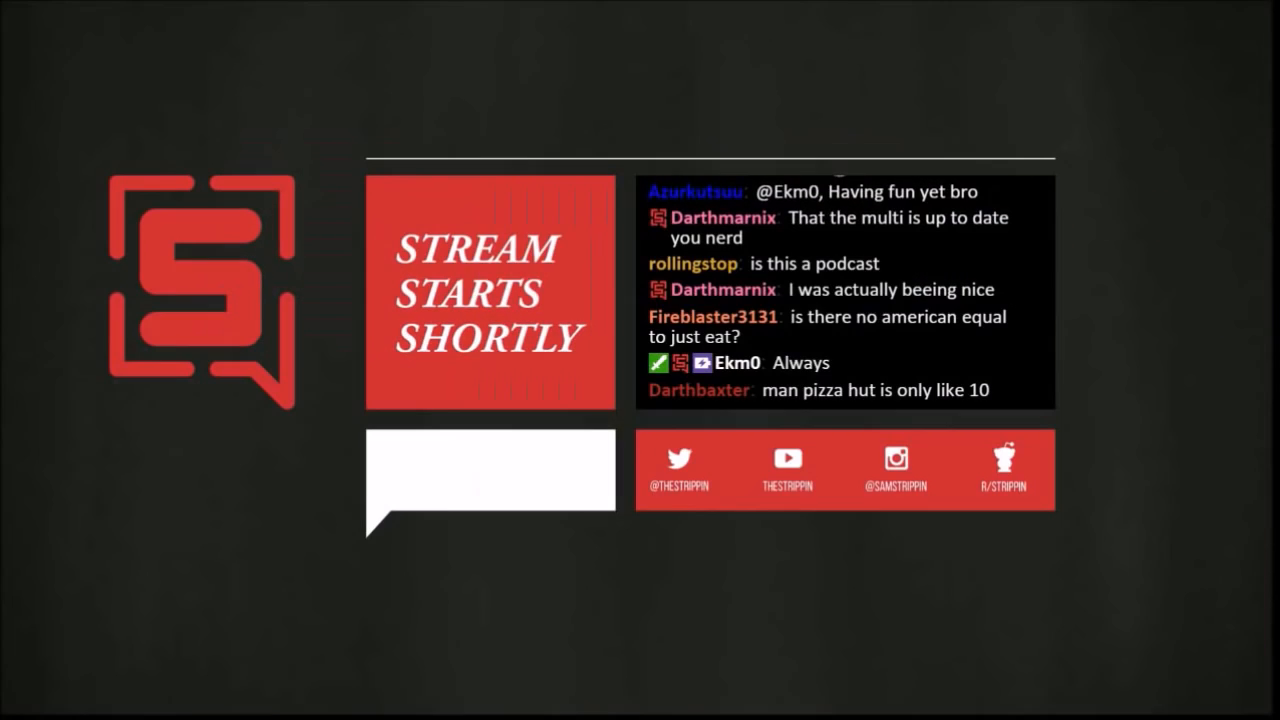
scroll("down", 3)
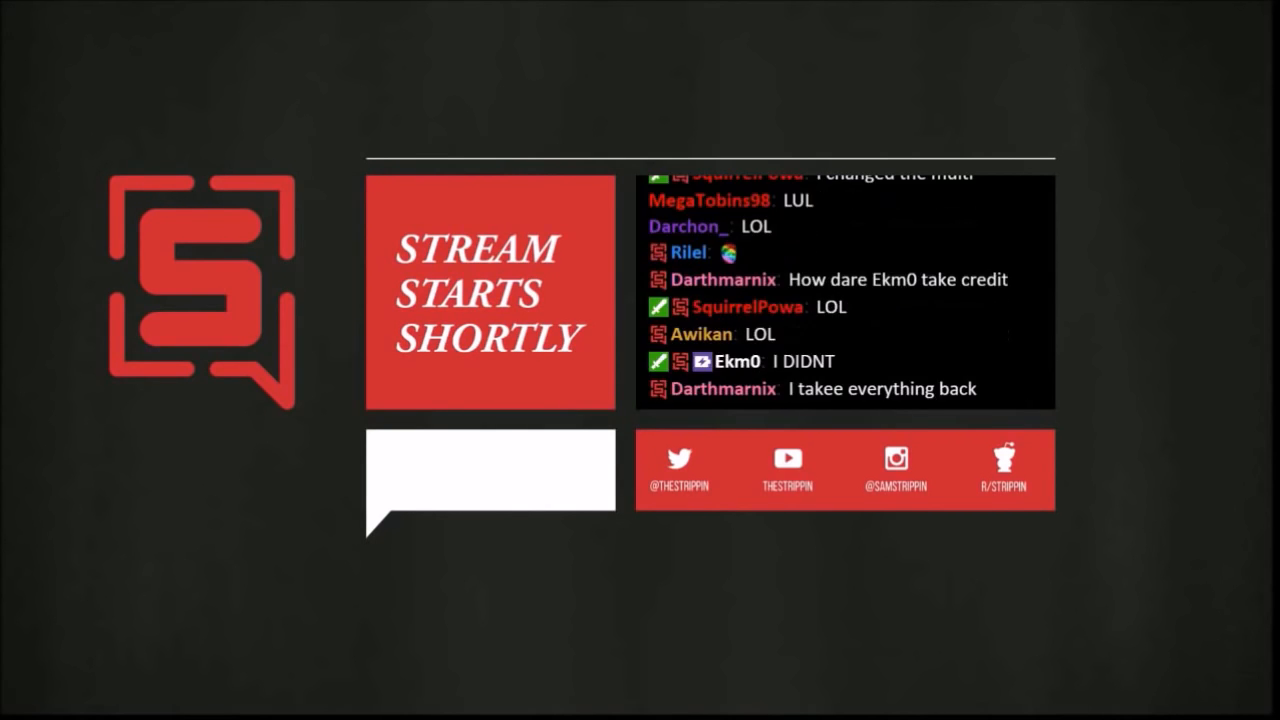
scroll("down", 3)
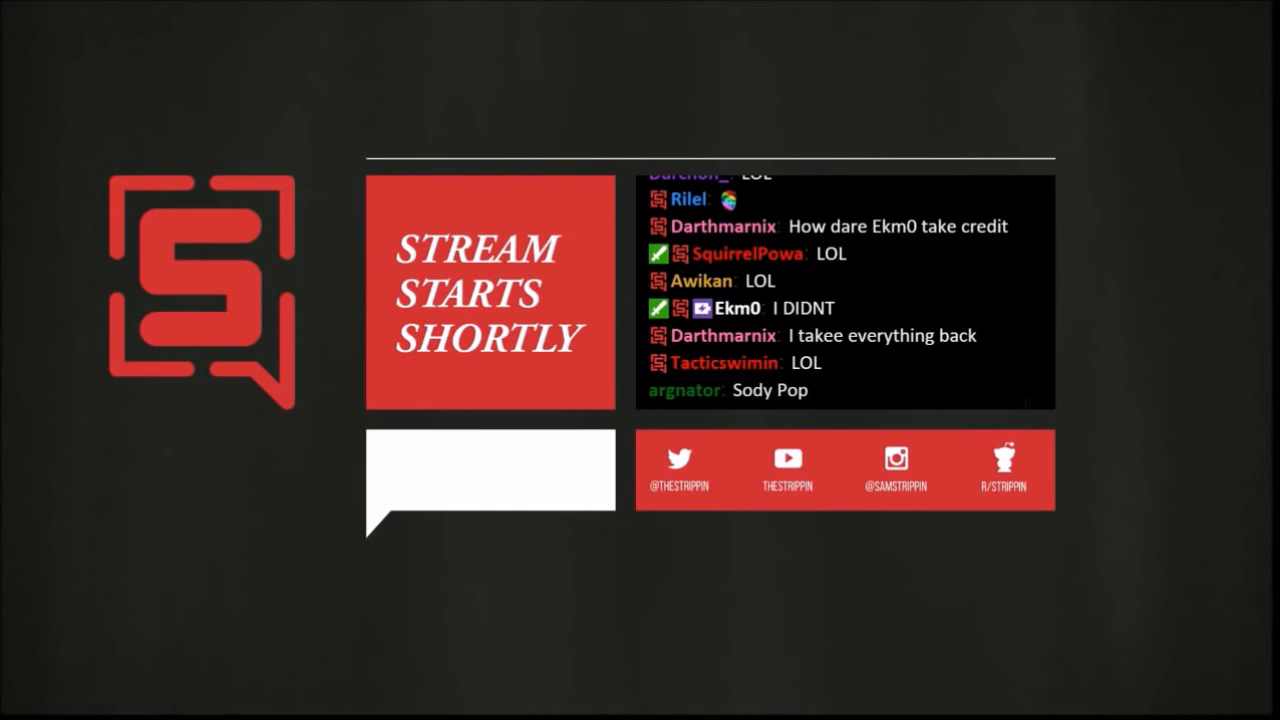
scroll("down", 3)
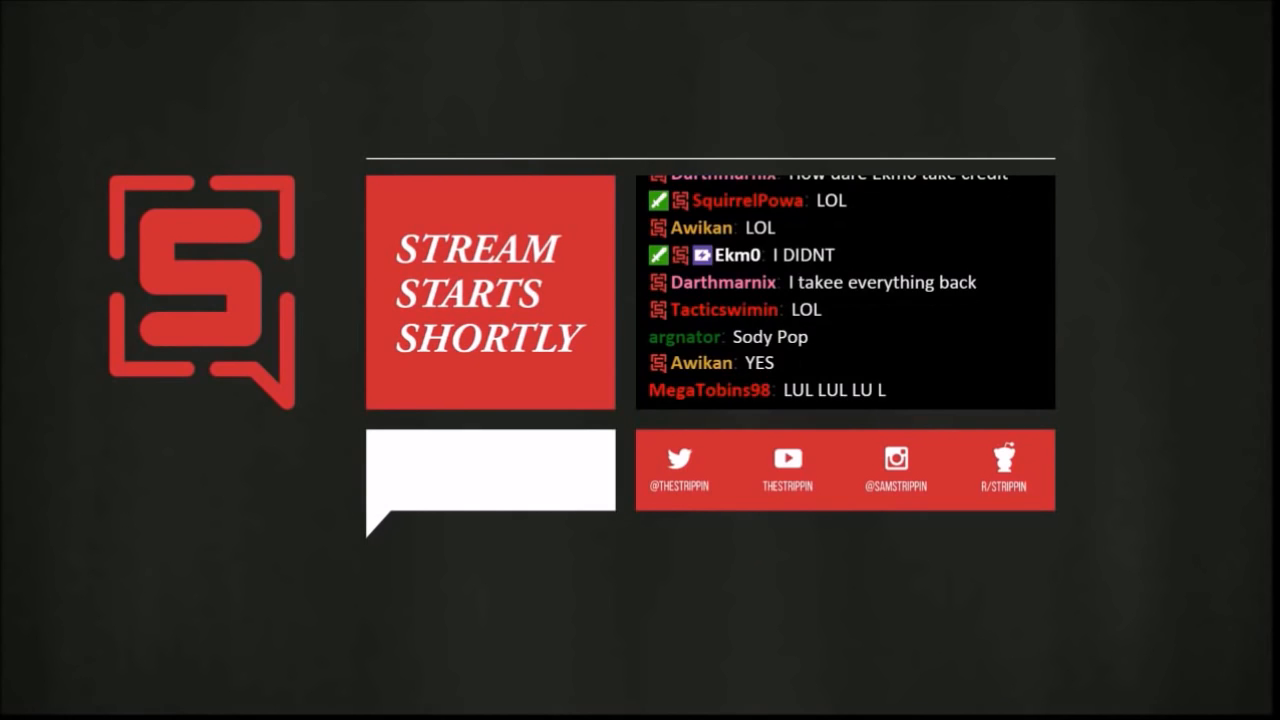